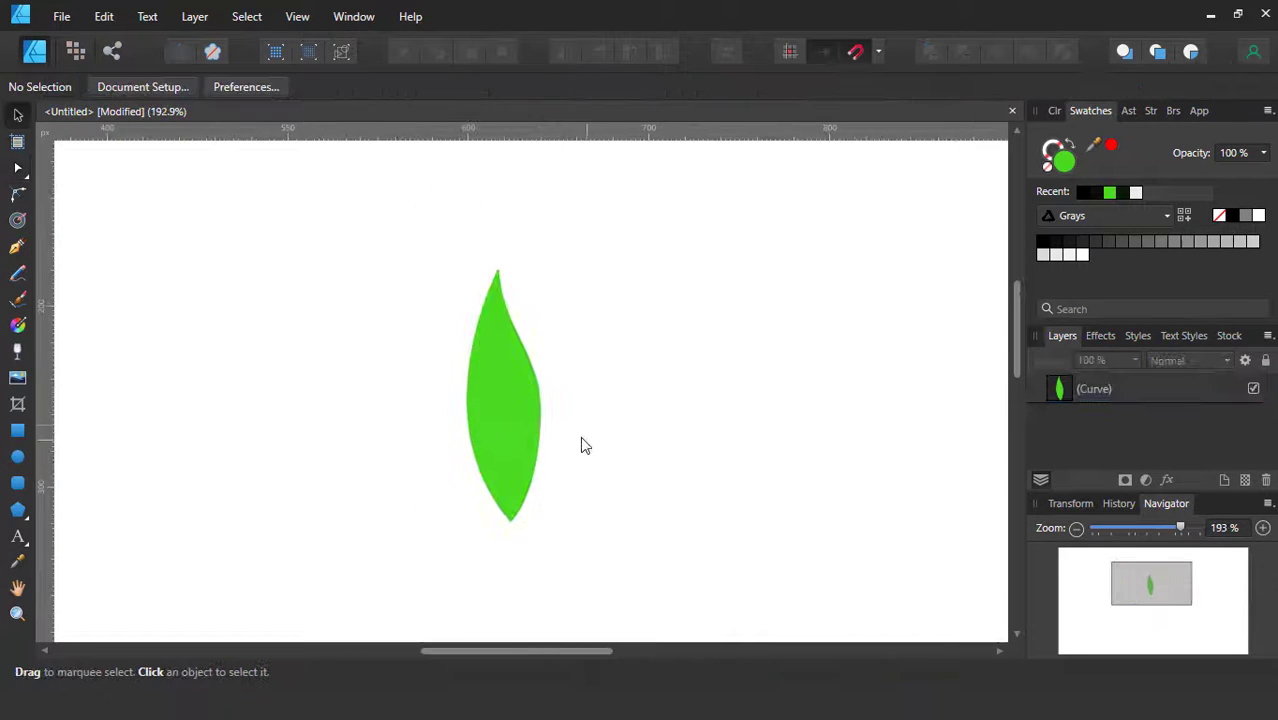
# - Cut a curved white vein through the green leaf using a Pen curve subtracted from it
pyautogui.click(17, 247)
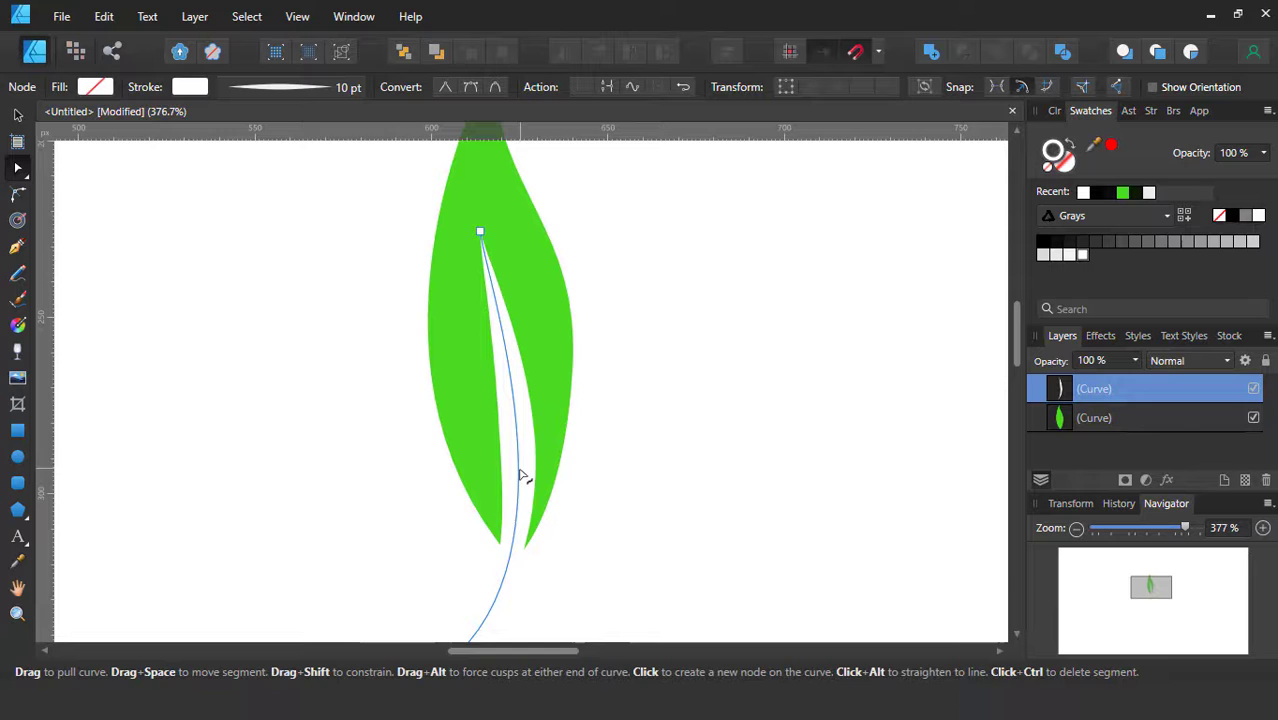
pyautogui.click(16, 115)
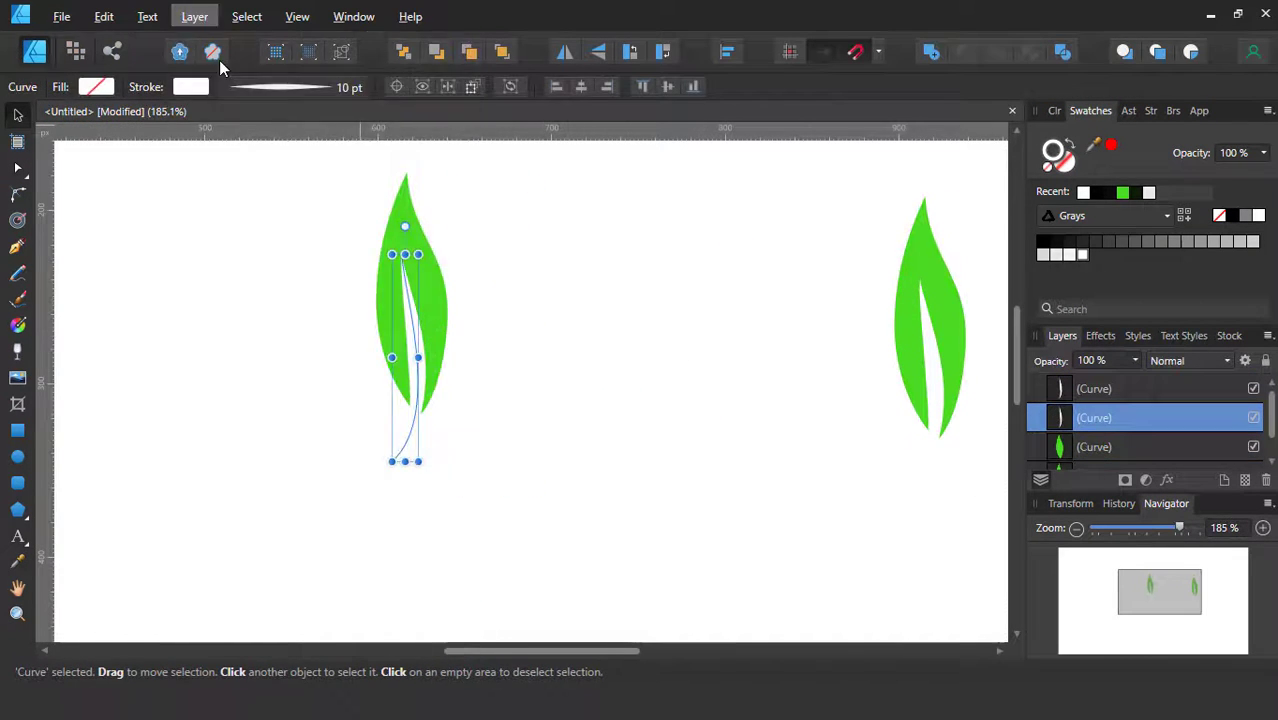
pyautogui.click(929, 300)
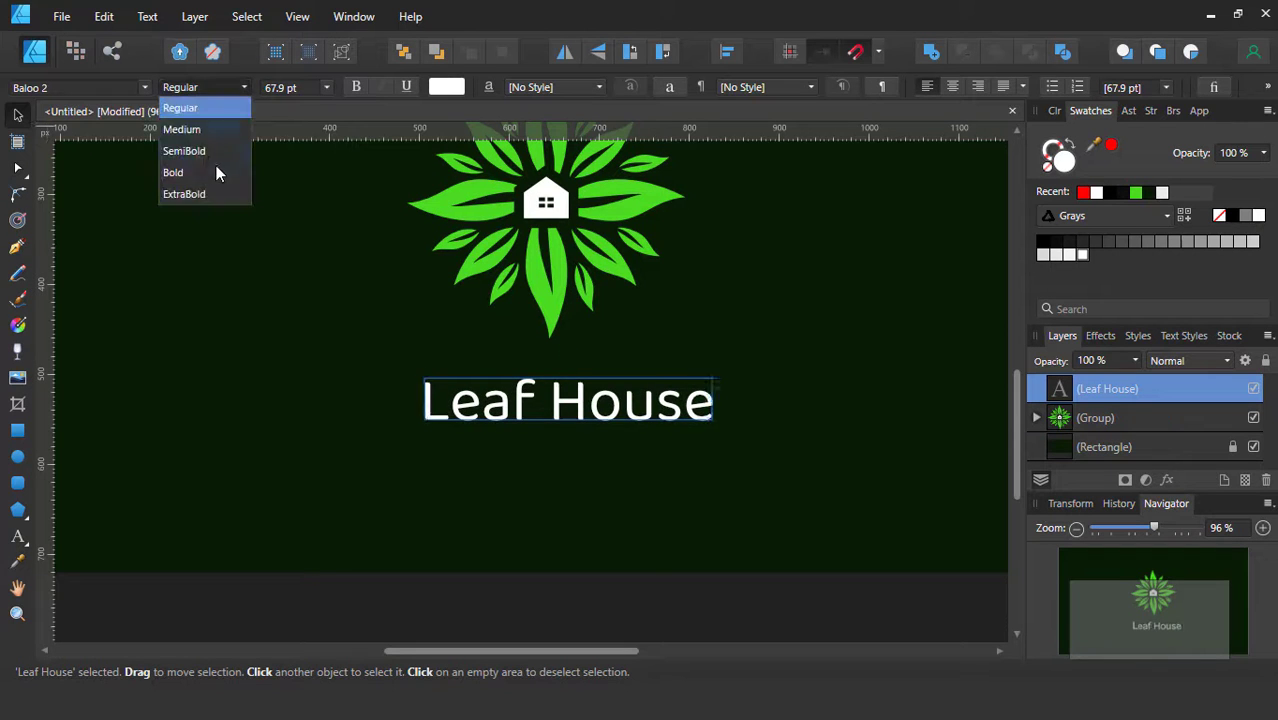
# - Make the Leaf House title bold and draw a rectangle above the 2022 text
pyautogui.click(172, 172)
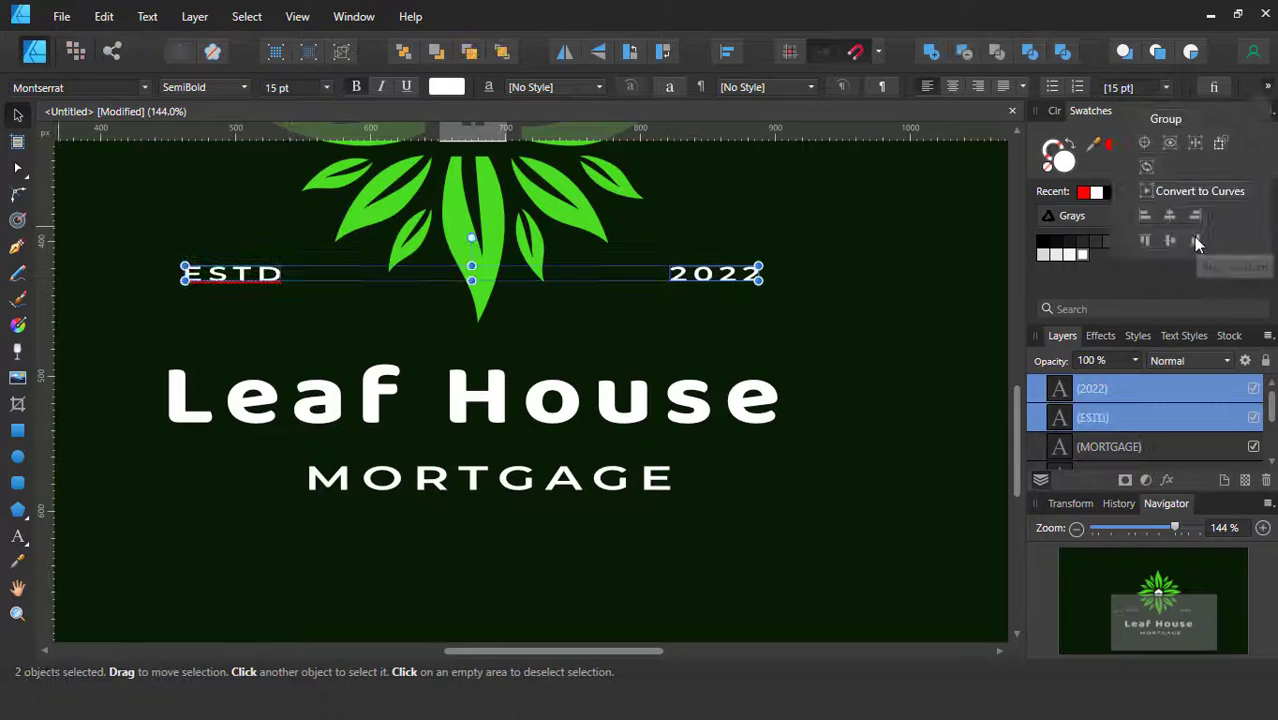
pyautogui.moveTo(650, 178); pyautogui.dragTo(780, 235)
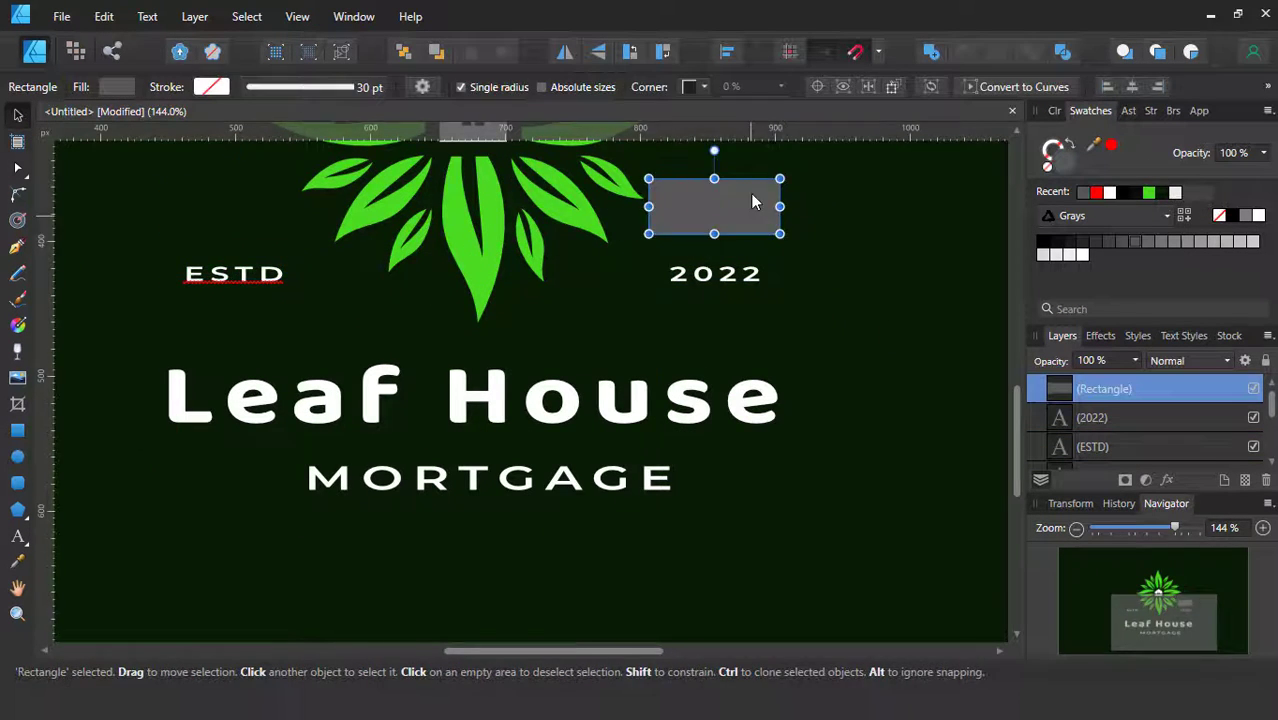